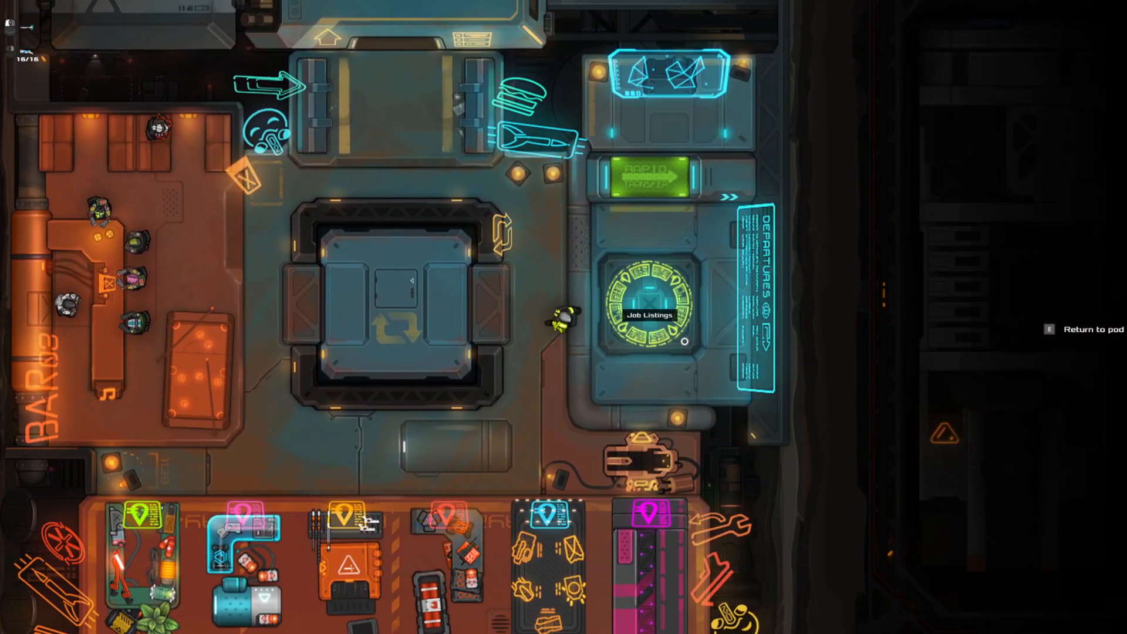
- Pick the daily challenge, check the bosses guarding the first ship, and accept mission 1 of 3
left_click(651, 309)
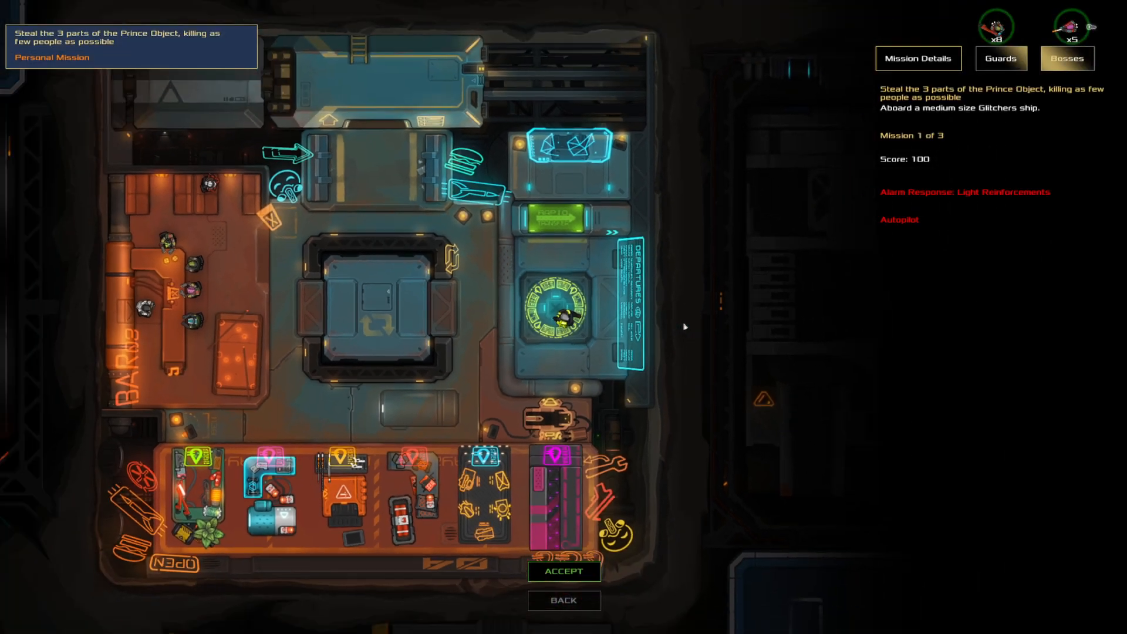
left_click(1067, 59)
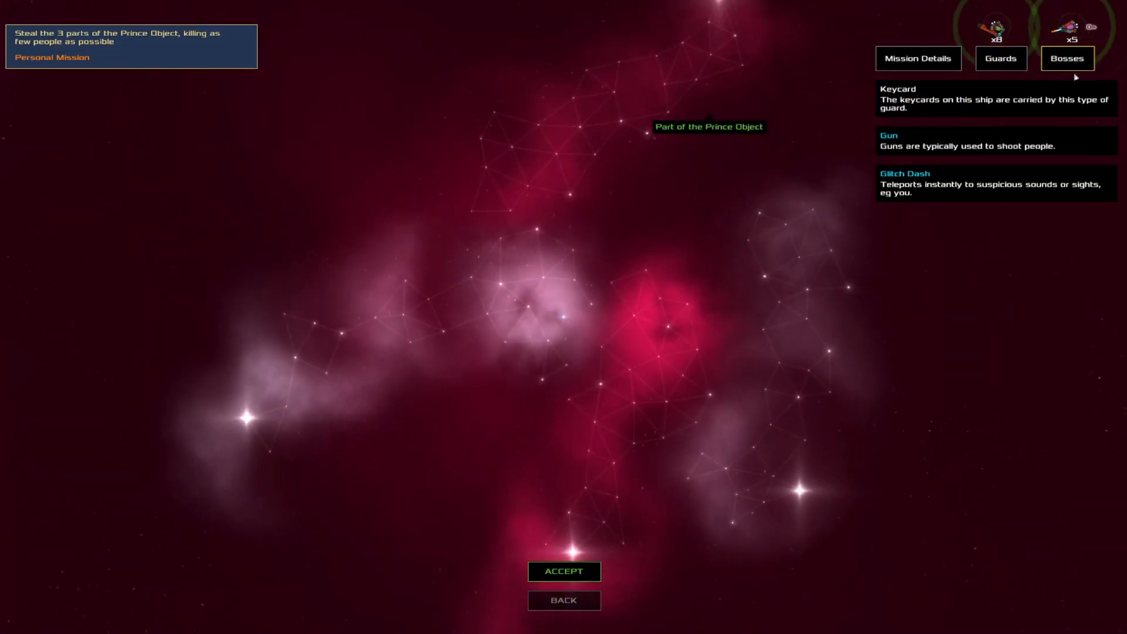
left_click(564, 572)
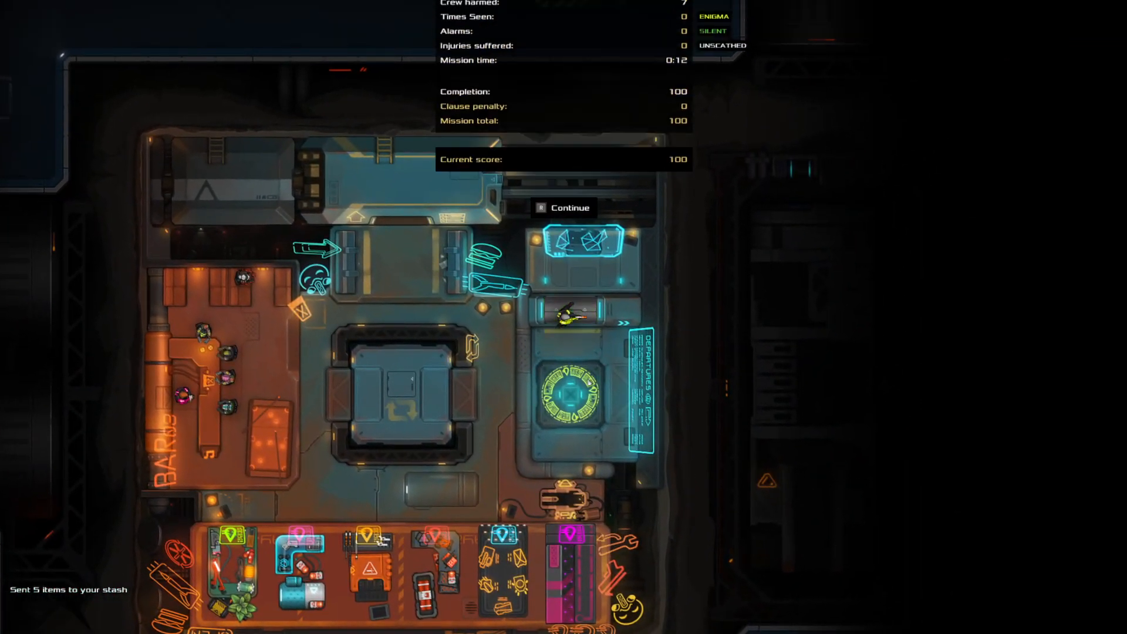
- Continue past the results, review the second ship's bosses and details, and accept mission 2 of 3
left_click(564, 208)
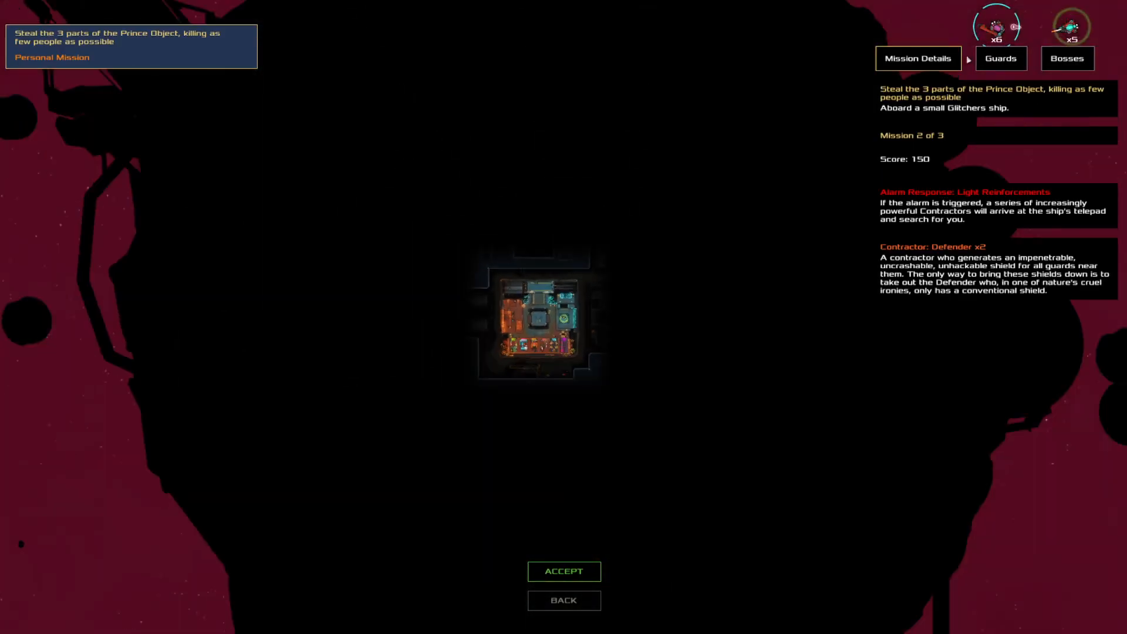
left_click(1065, 59)
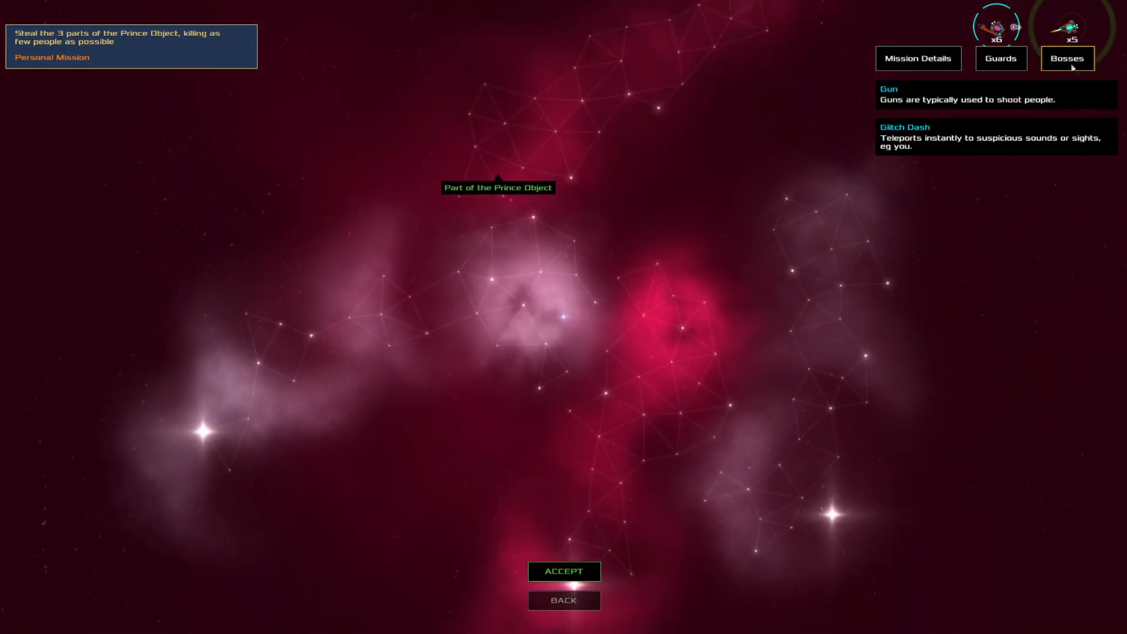
left_click(918, 59)
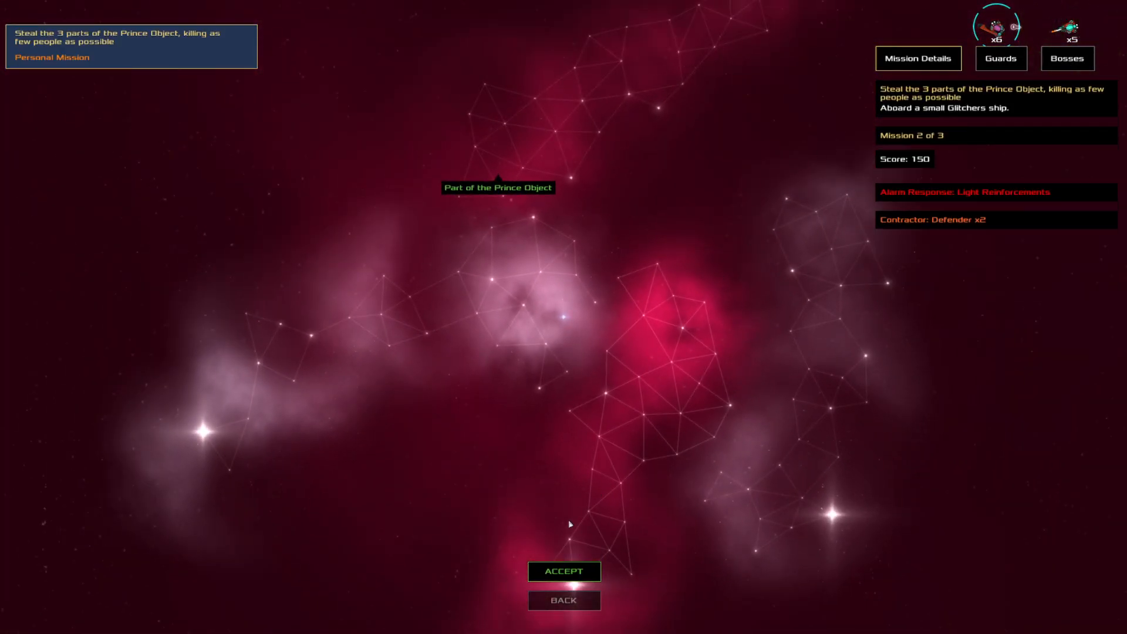
left_click(563, 571)
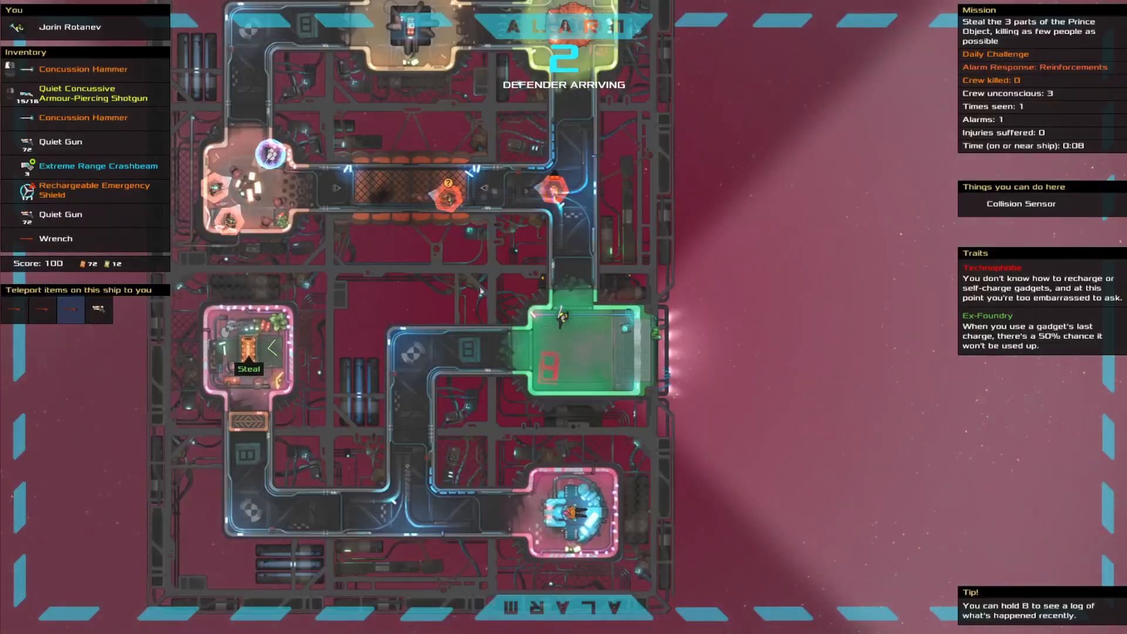
mouse_move(554, 188)
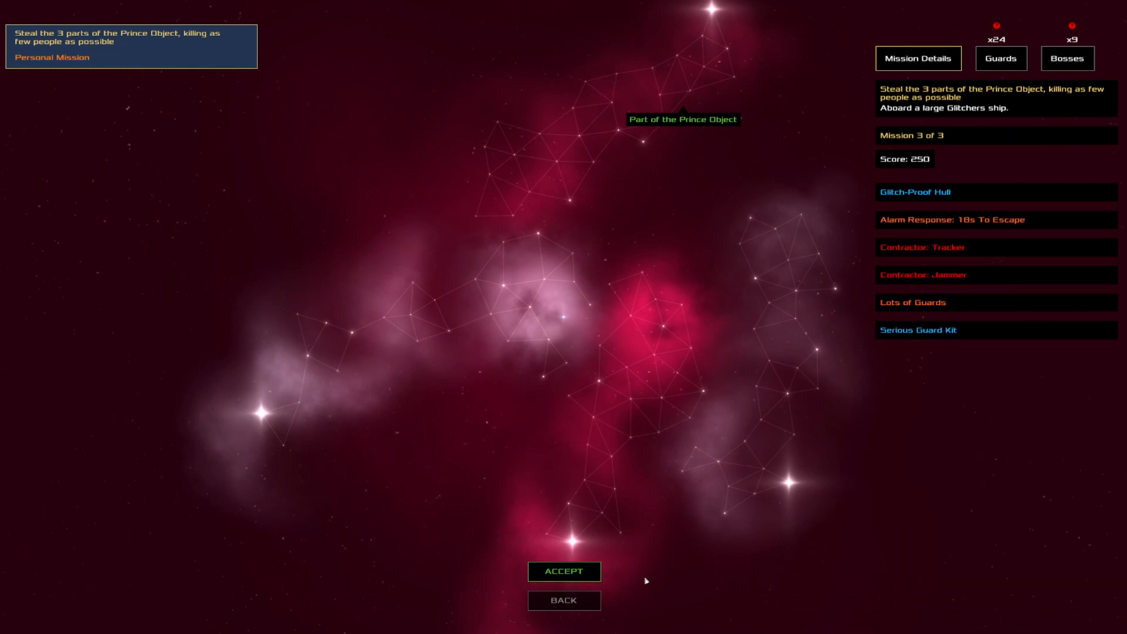
- Accept mission 3 of 3 and fly the pod toward the large Glitchers ship
left_click(563, 571)
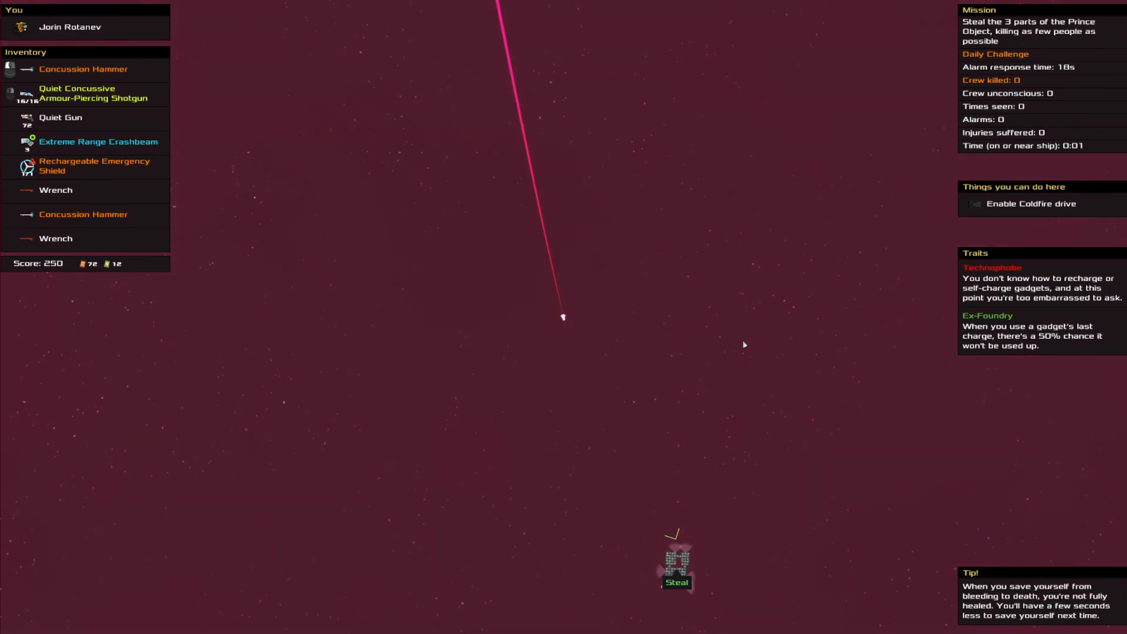
mouse_move(701, 385)
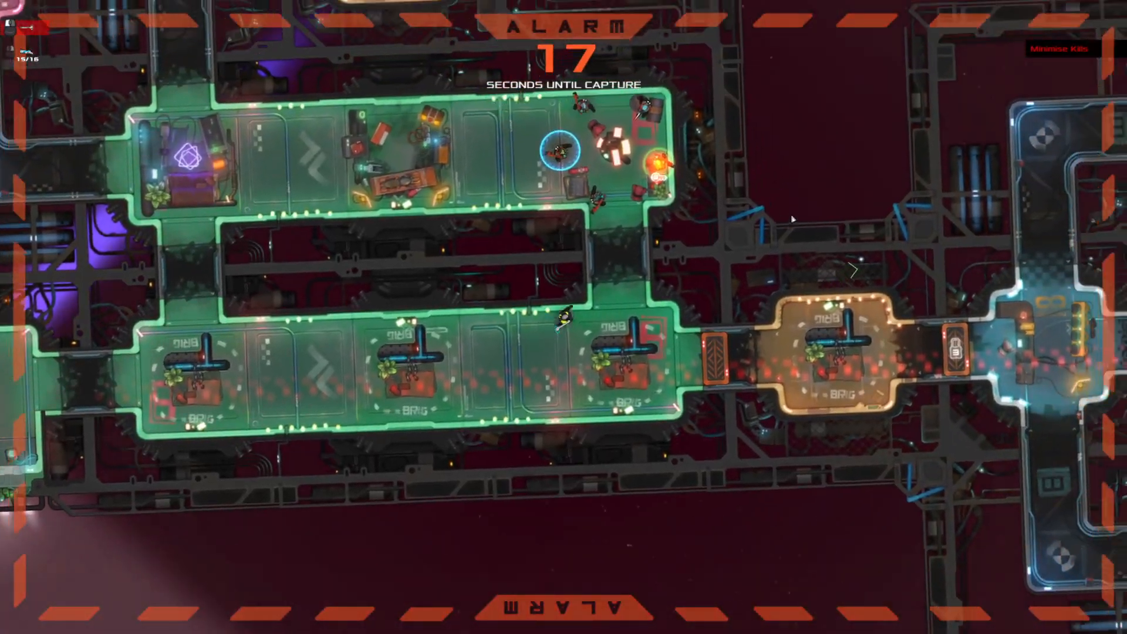
- Check the ship map during the alarm countdown, then return to grab the third Prince Object part
key("Tab")
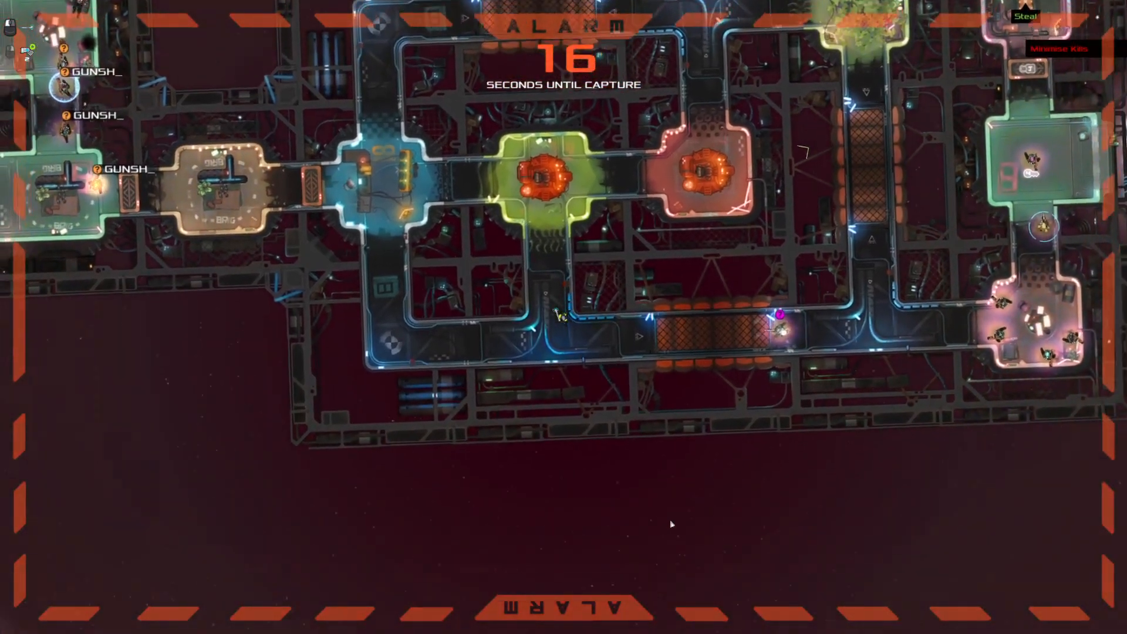
key("Escape")
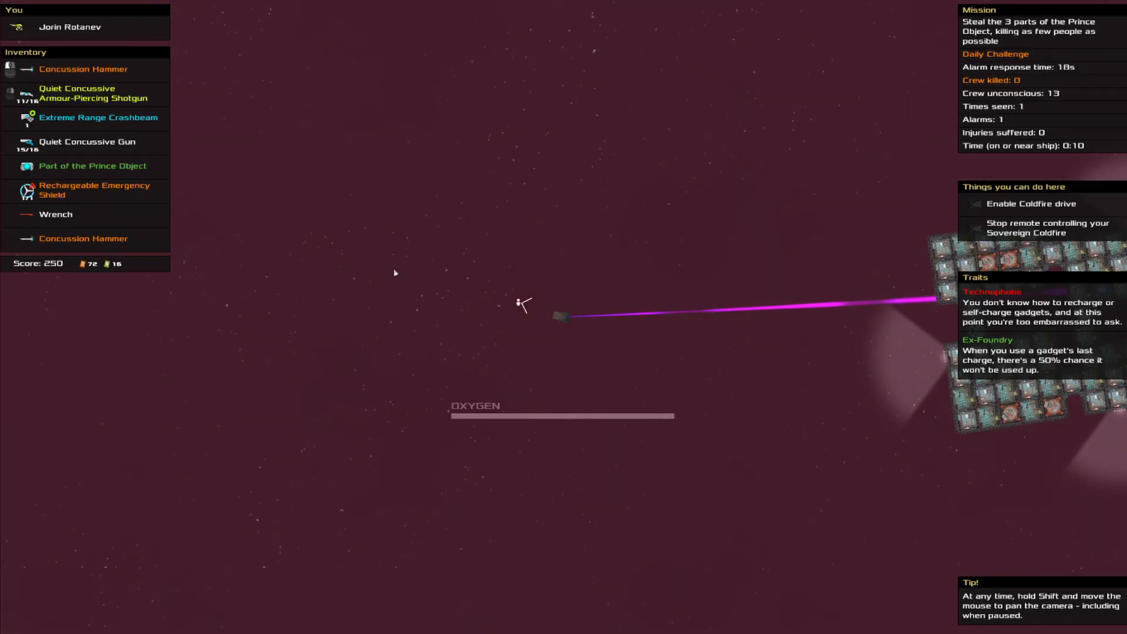
mouse_move(446, 181)
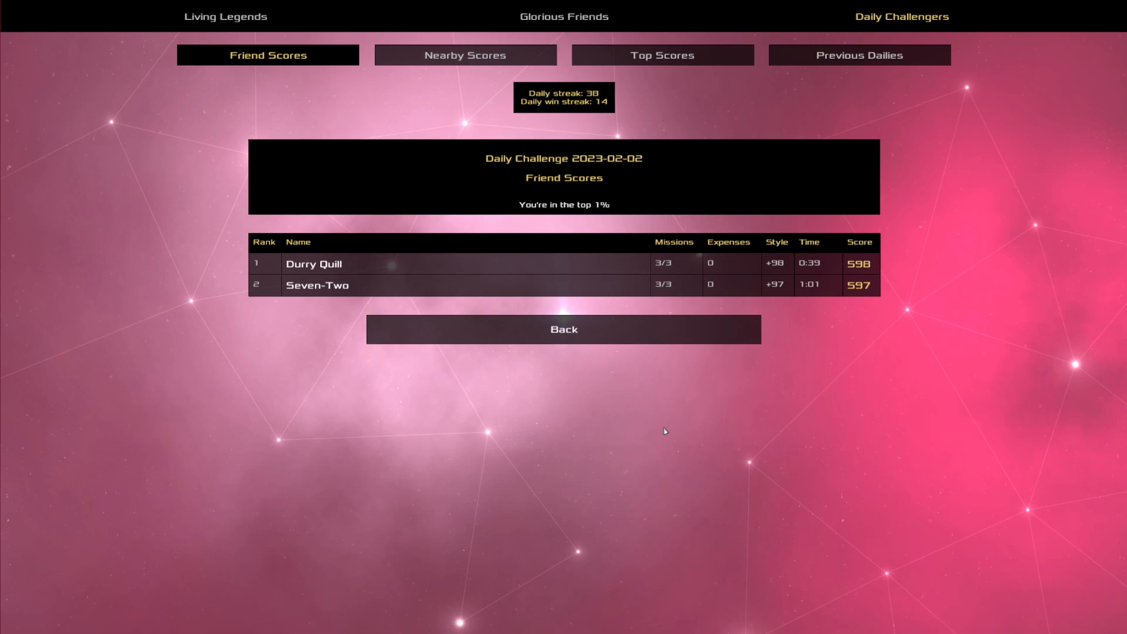
mouse_move(832, 66)
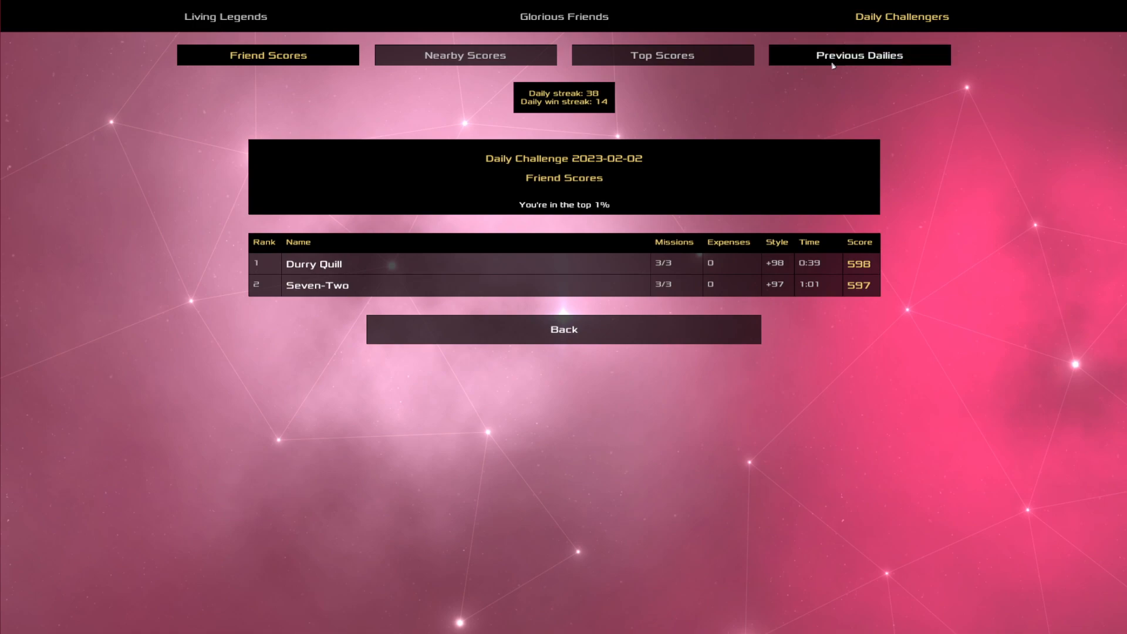
- Show the global Top Scores for the 2023-02-02 daily, led by Durry Quill at 598
left_click(662, 54)
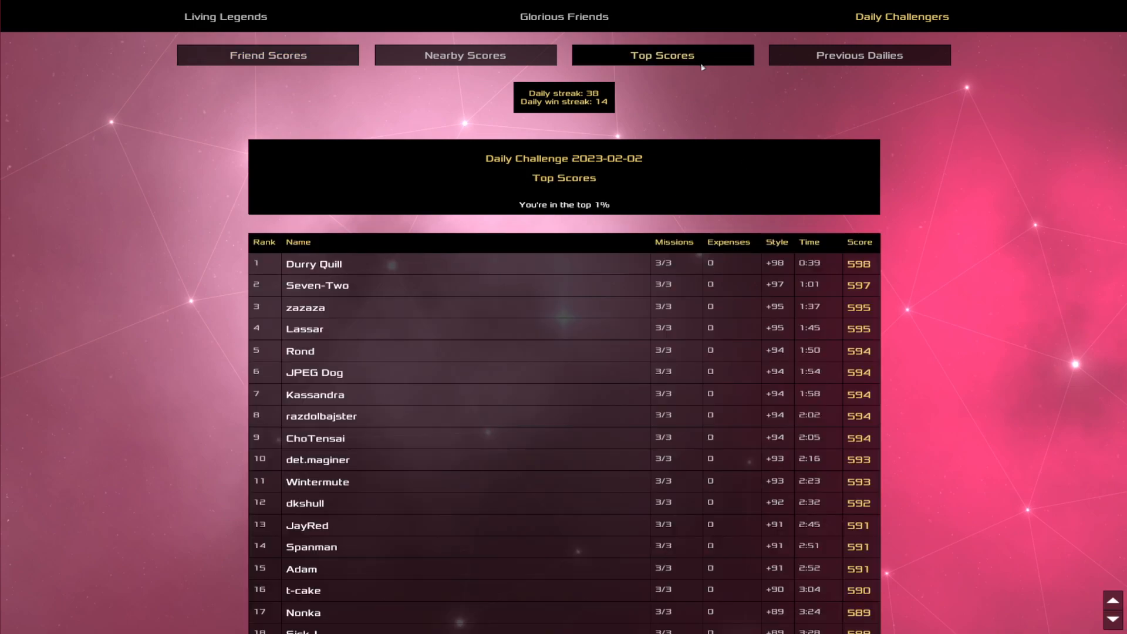
mouse_move(665, 71)
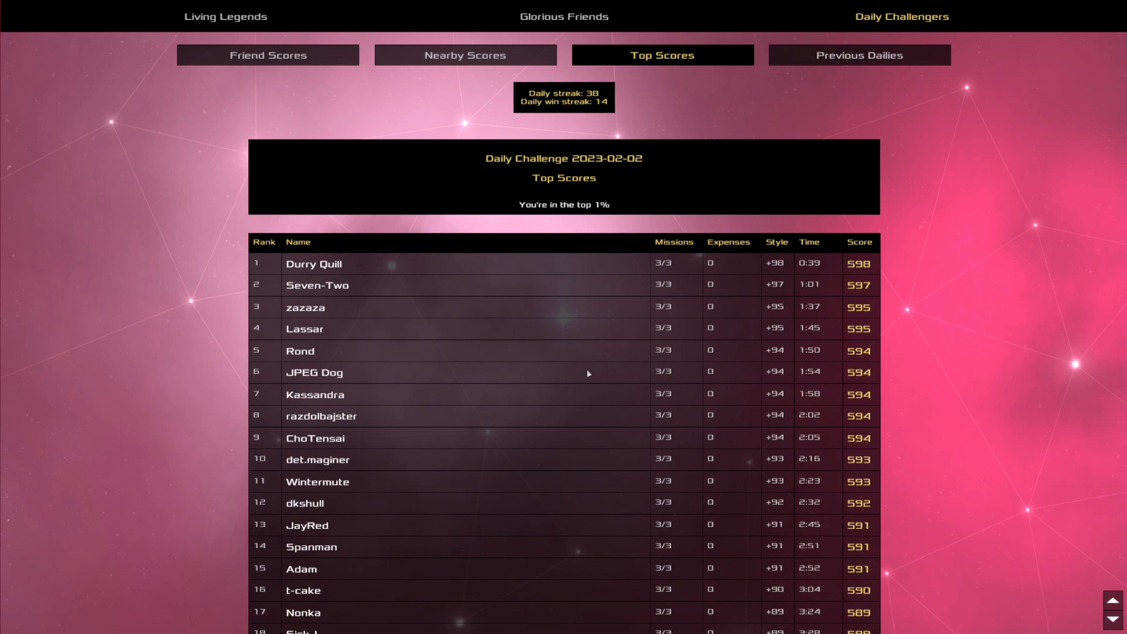
mouse_move(1000, 81)
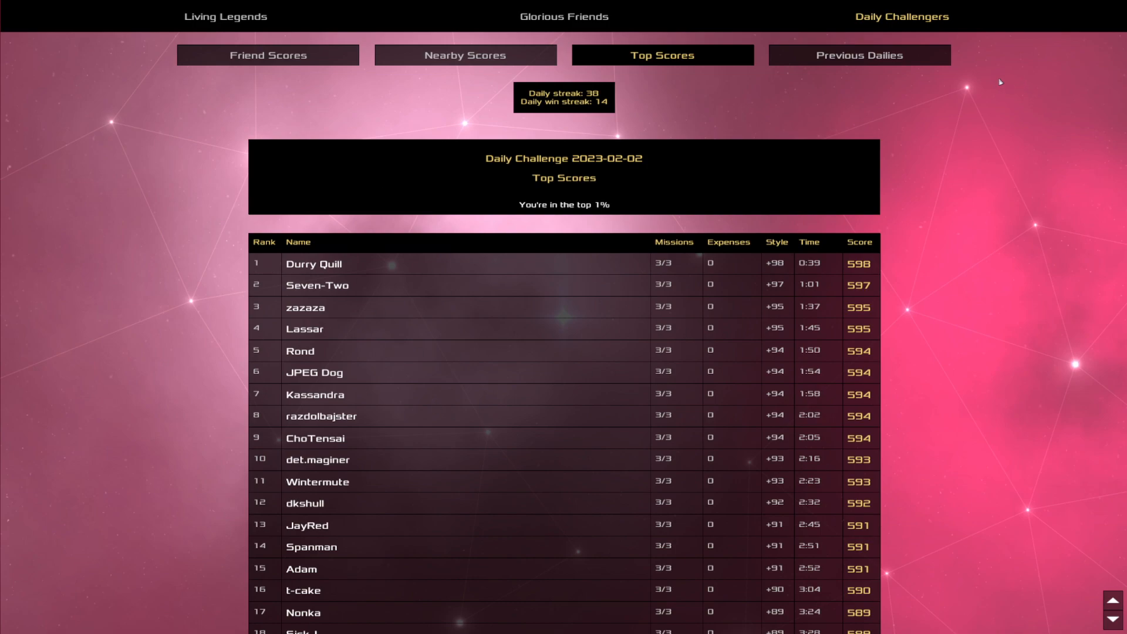
- Load the previous daily's 2023-02-01 friends leaderboard, top two at 599
left_click(859, 54)
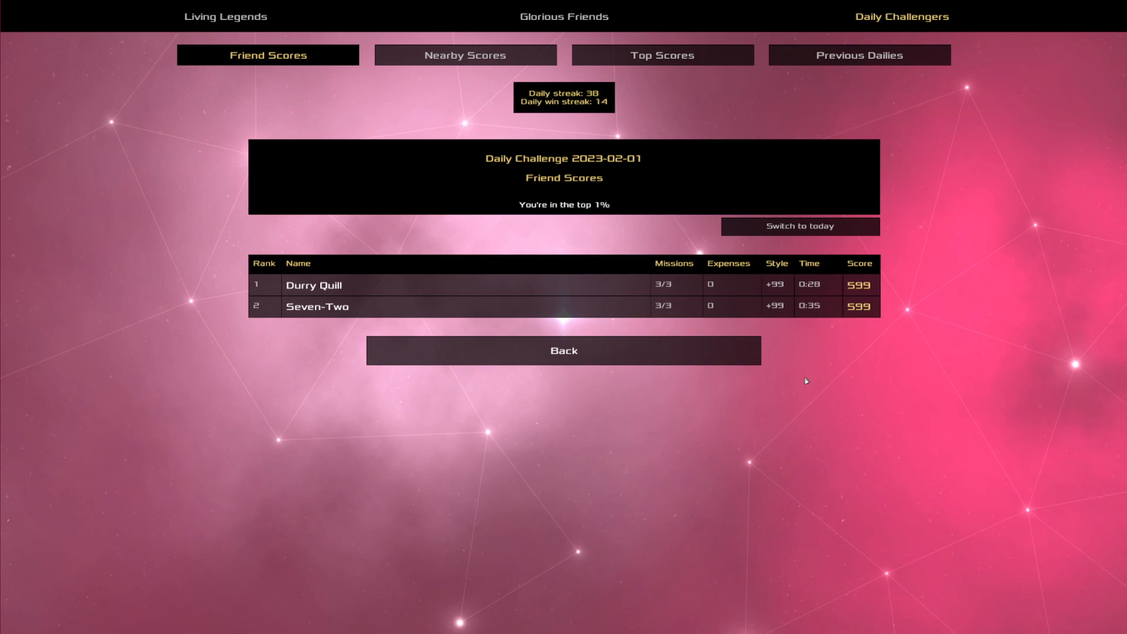
mouse_move(804, 381)
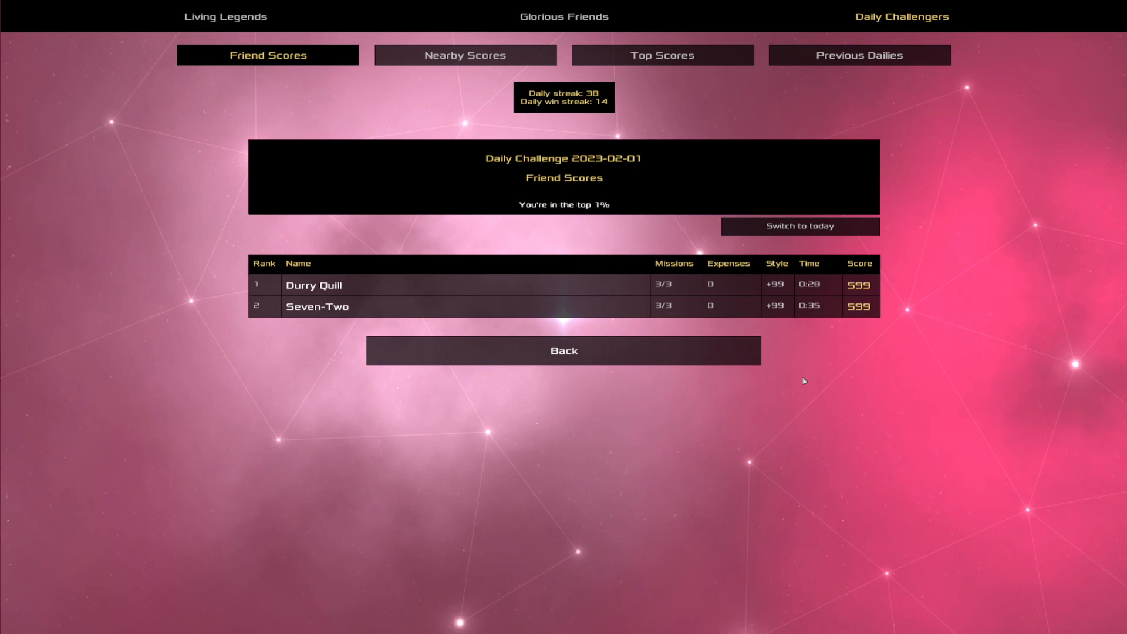
mouse_move(798, 385)
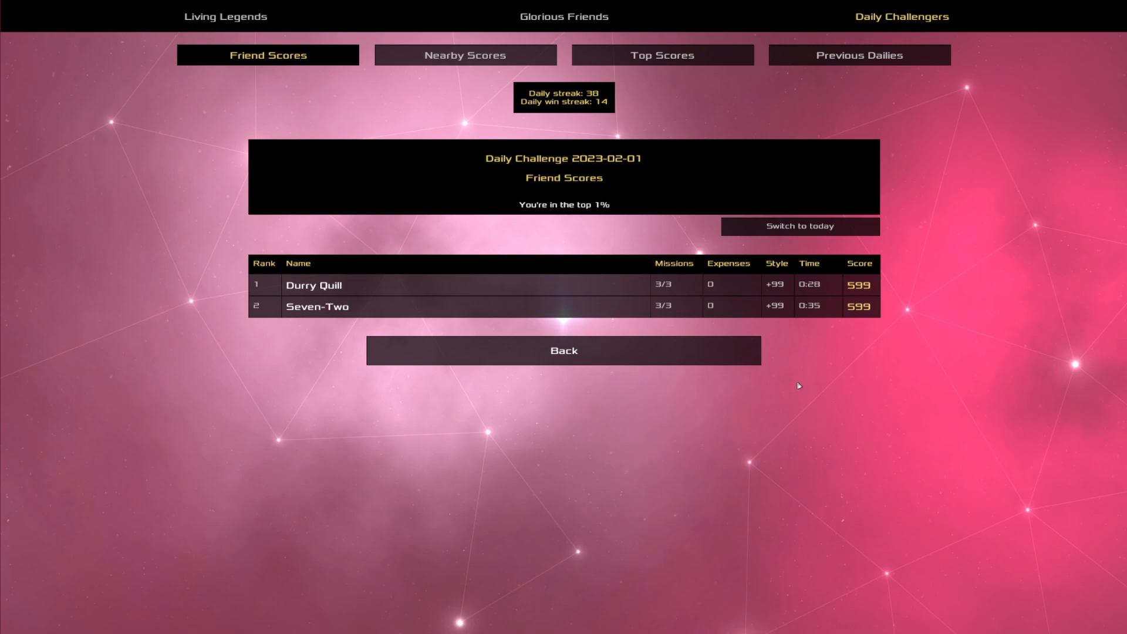
left_click(660, 54)
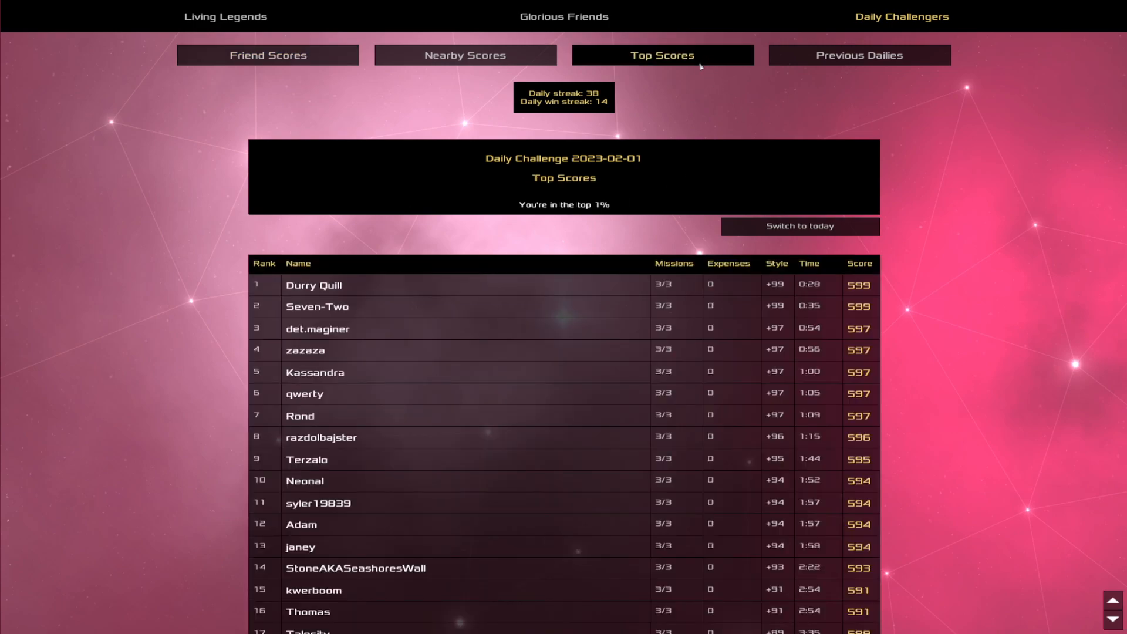
mouse_move(689, 102)
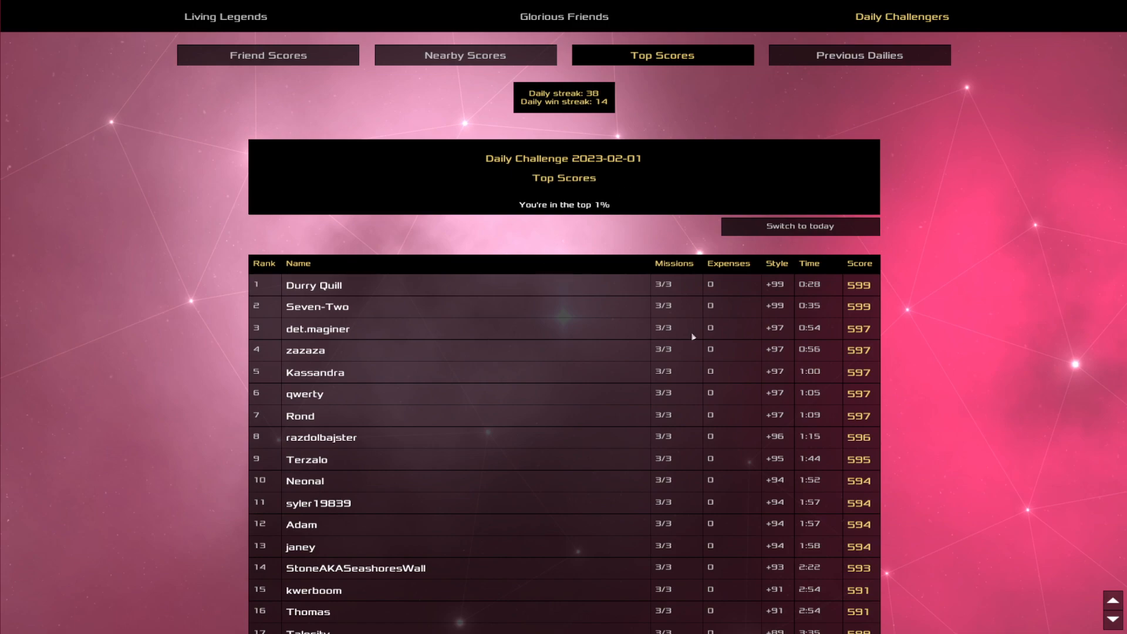
mouse_move(391, 346)
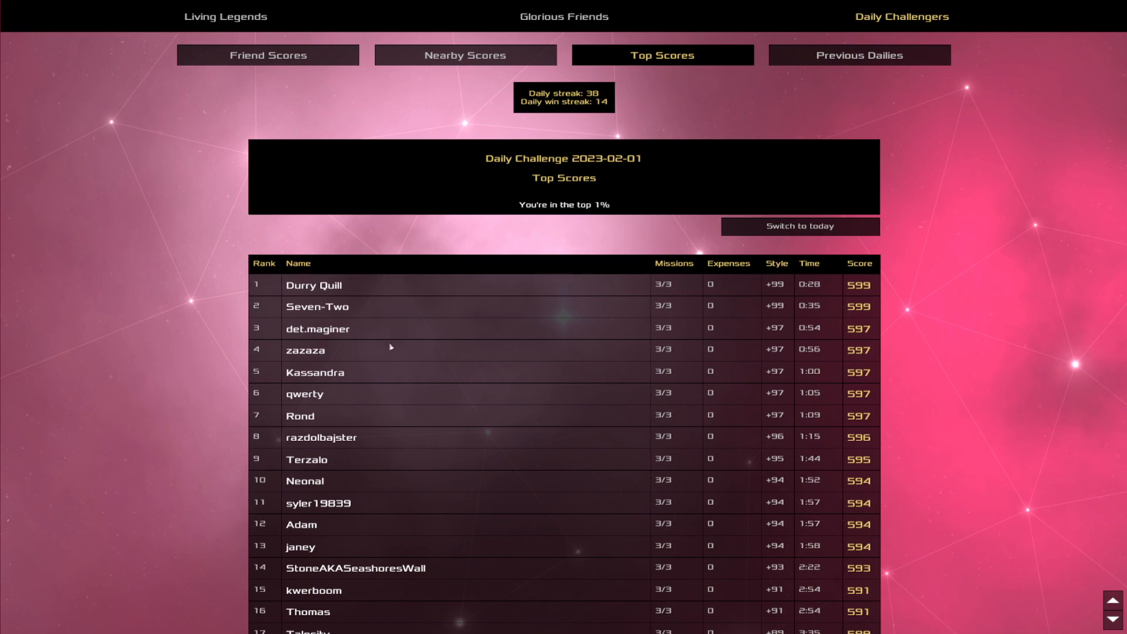
mouse_move(366, 385)
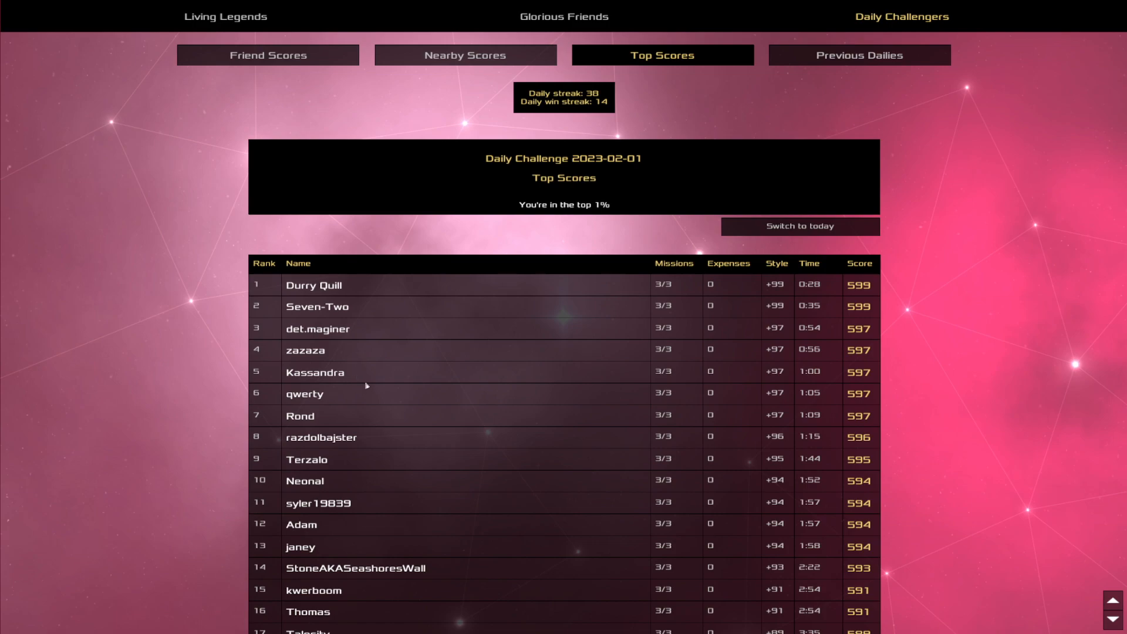
mouse_move(746, 350)
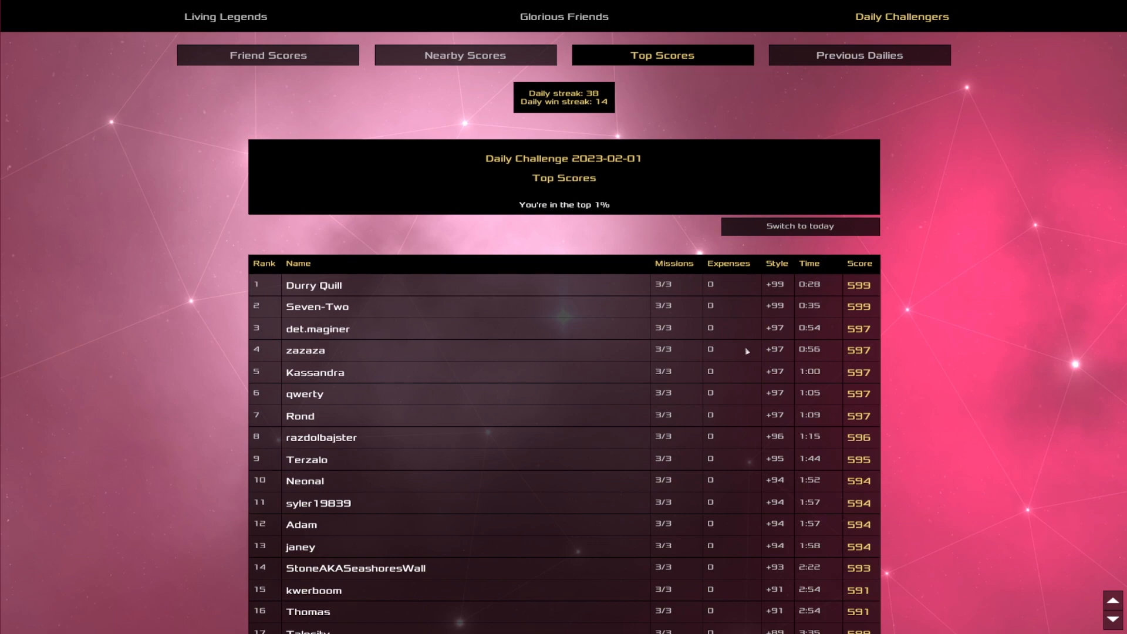